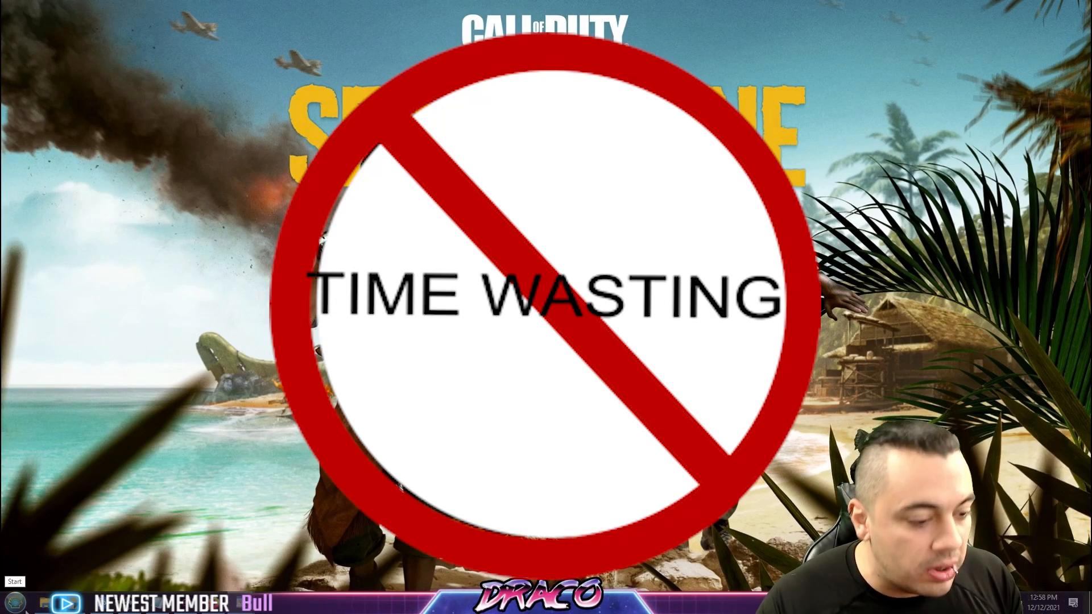
# - Launch File Explorer from the taskbar to reach the Call of Duty Vanguard folder on E:
pyautogui.click(14, 581)
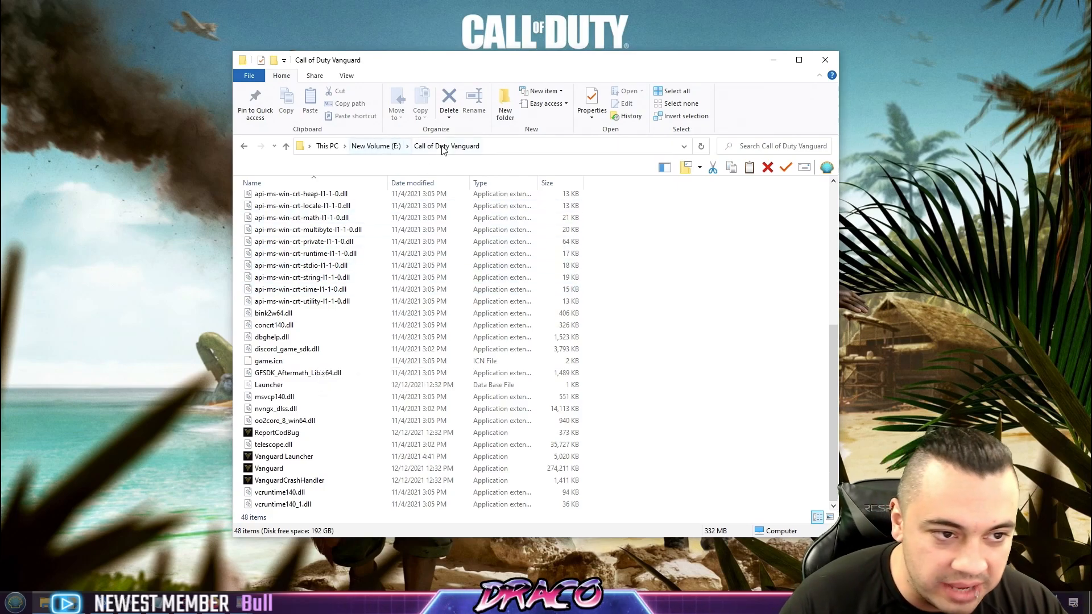
# - Locate Vanguard.exe among the install files and switch to the Battle.net window
pyautogui.click(297, 372)
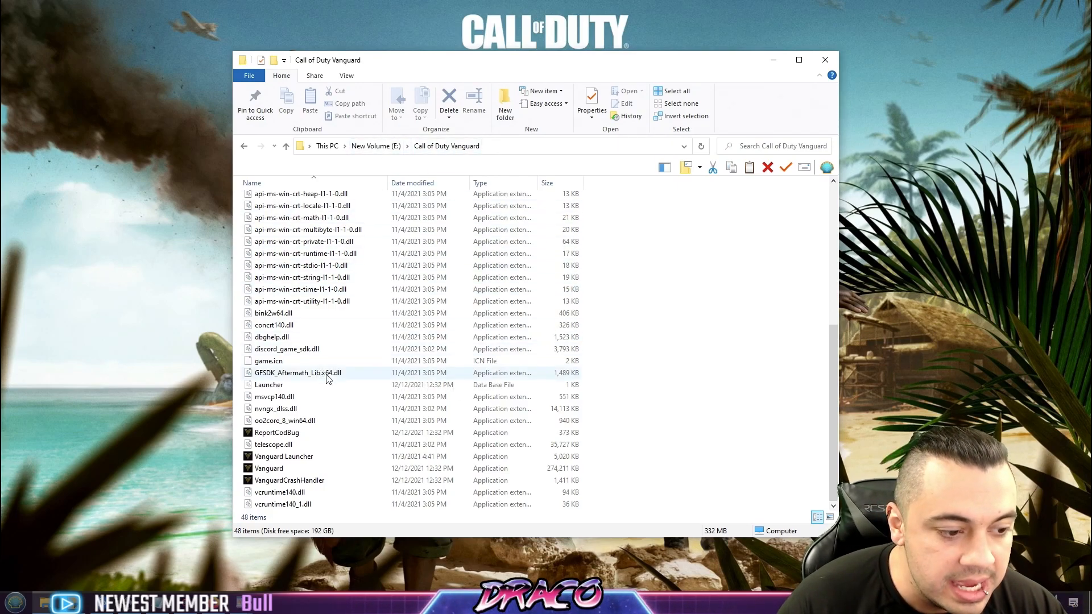
pyautogui.click(269, 468)
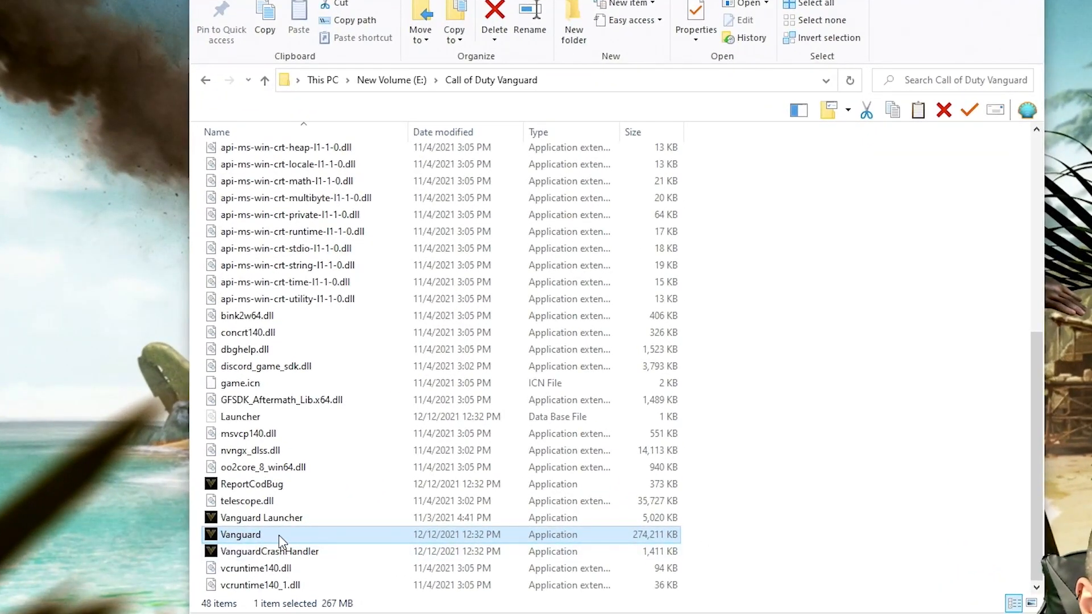
pyautogui.click(695, 29)
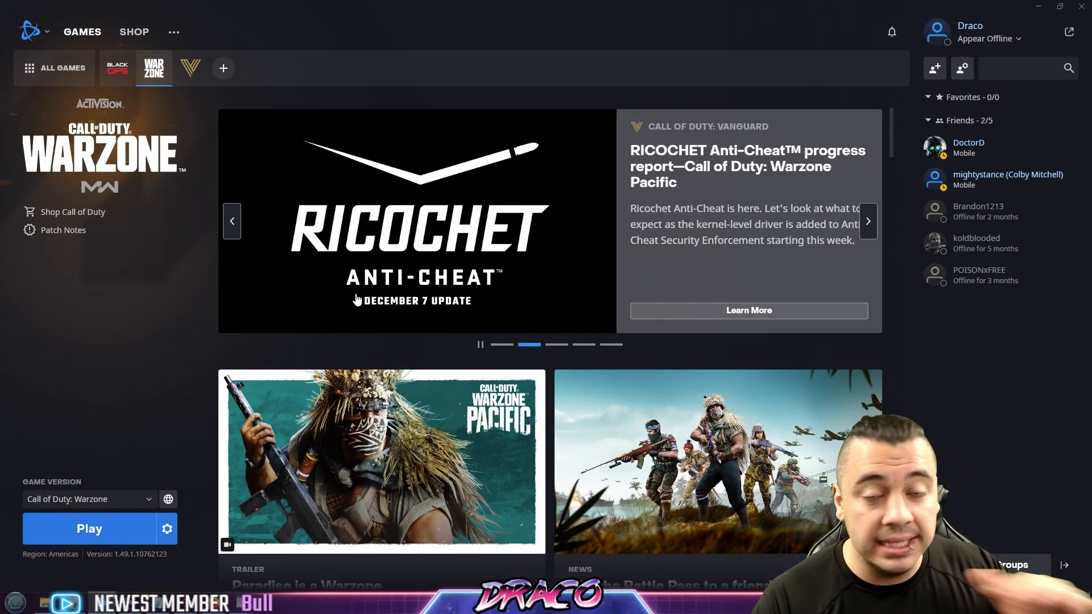
pyautogui.moveTo(359, 313)
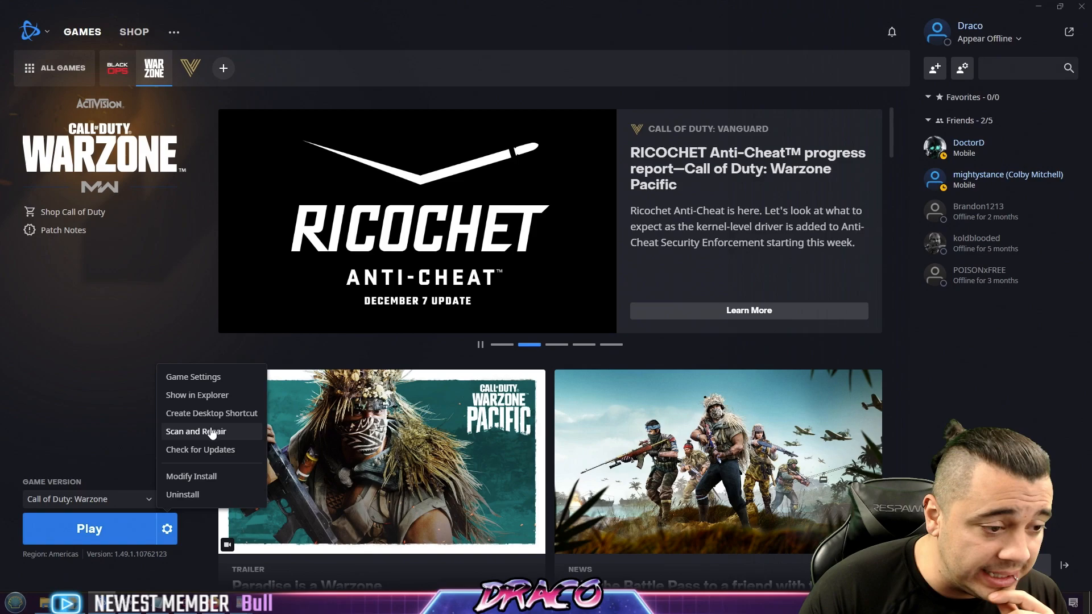
# - Review Warzone's Game Settings with the -D3D11 command line argument, then close them with Done
pyautogui.click(192, 376)
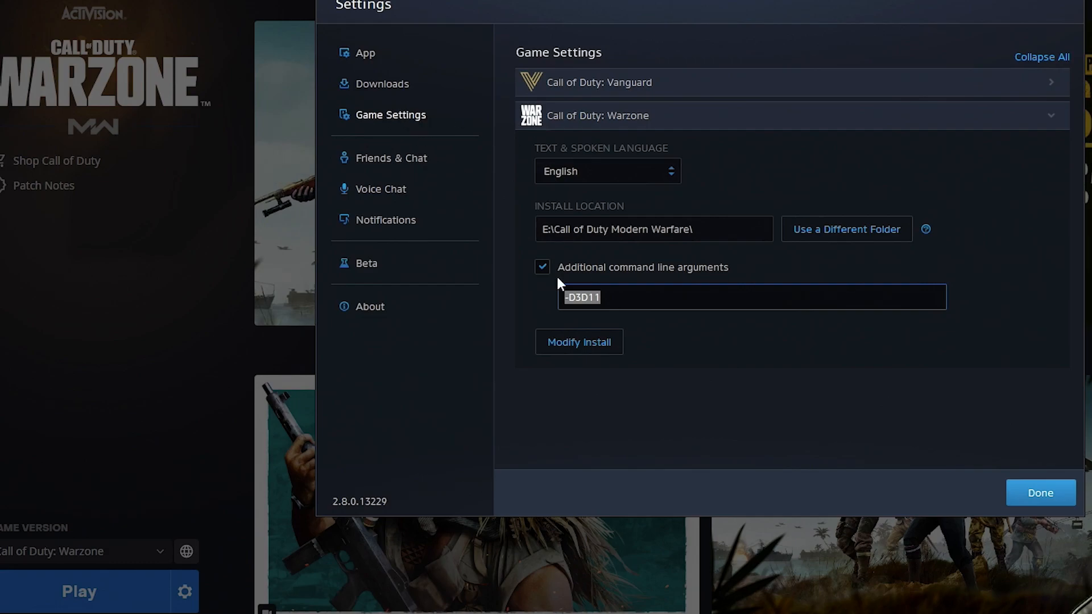
pyautogui.moveTo(661, 322)
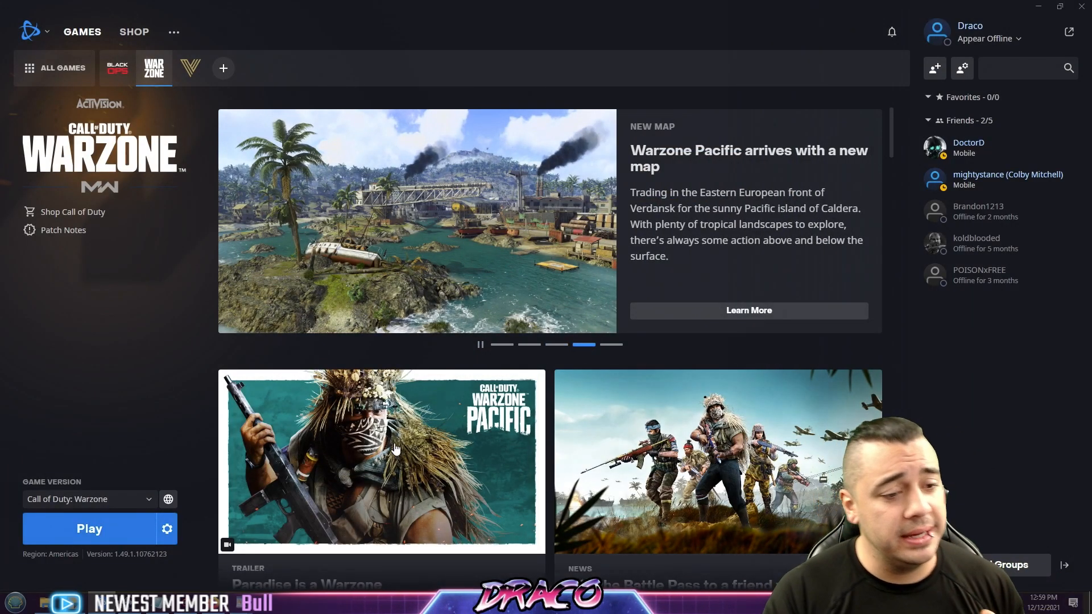
pyautogui.click(166, 528)
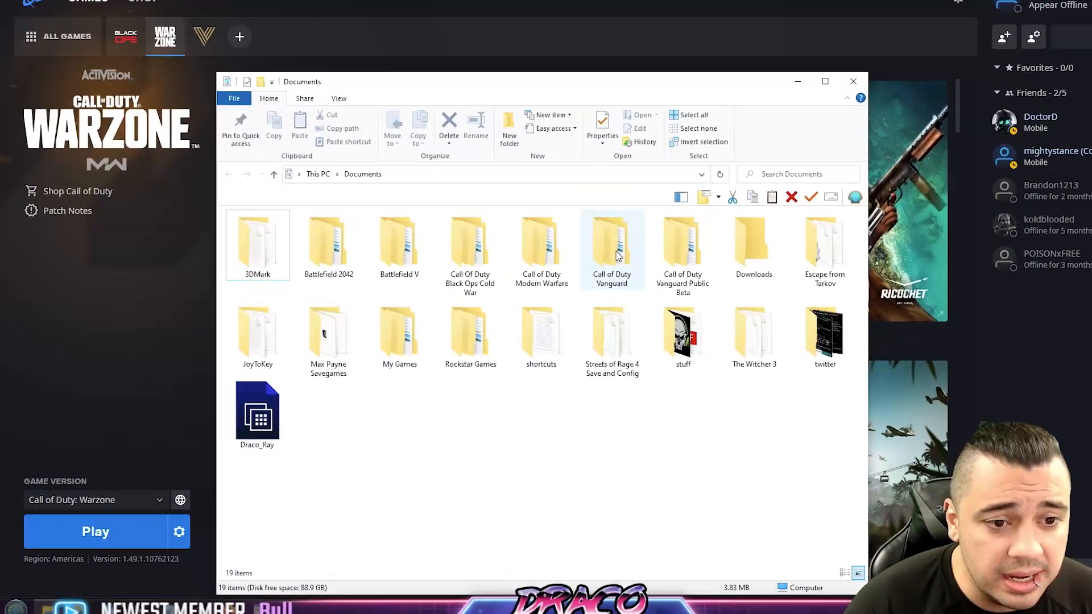
# - Open adv_options from Documents\Call of Duty Vanguard\players in Notepad
pyautogui.doubleClick(612, 240)
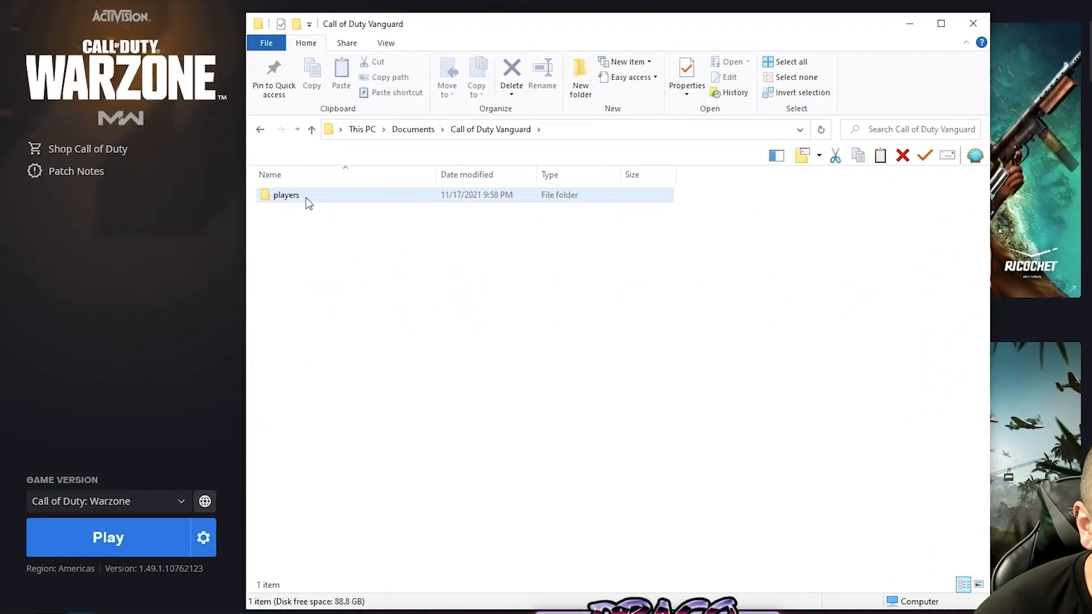
pyautogui.rightClick(304, 200)
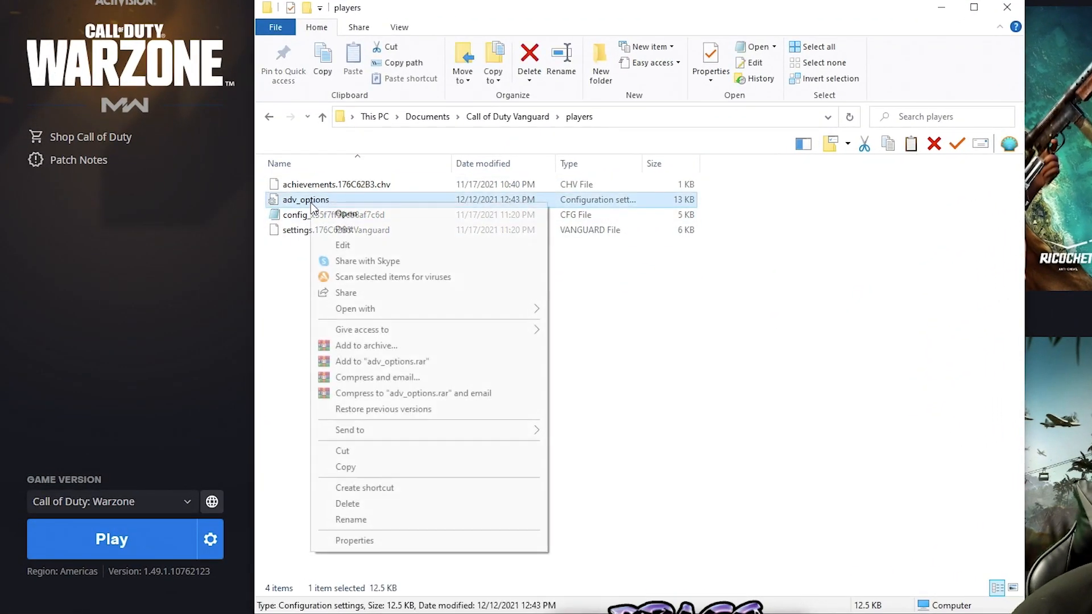
pyautogui.click(354, 214)
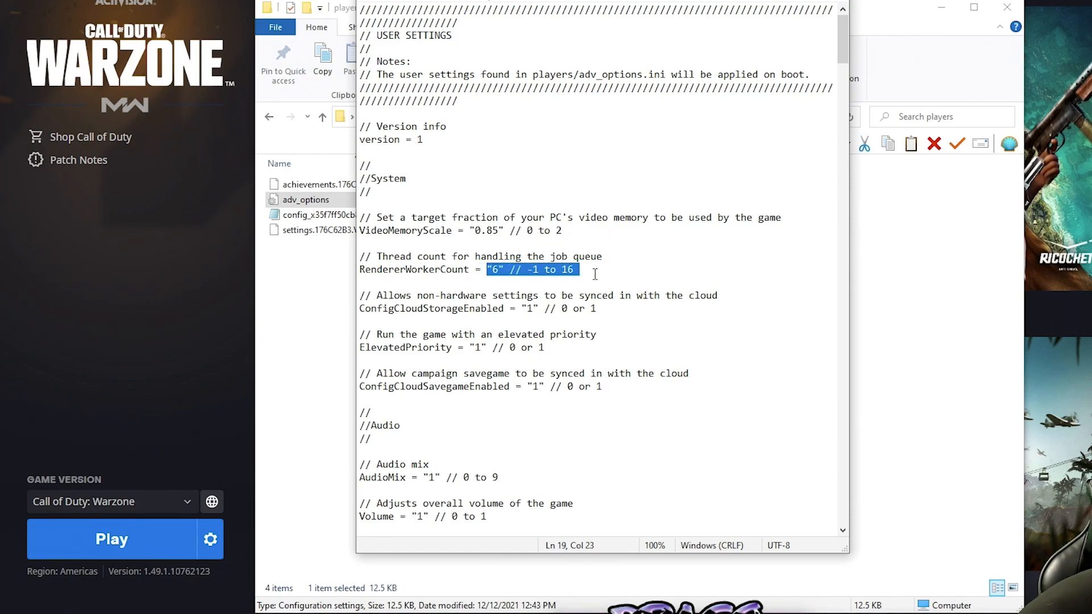
# - Change RendererWorkerCount to 6 and check VideoMemoryScale at 0.85 in adv_options
pyautogui.click(581, 270)
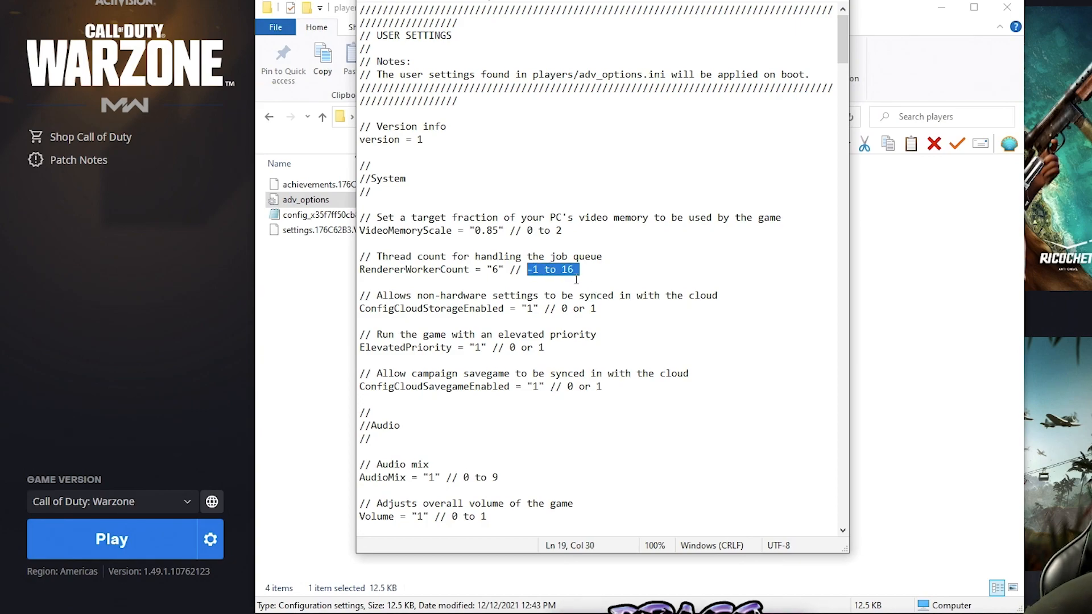
pyautogui.click(499, 270)
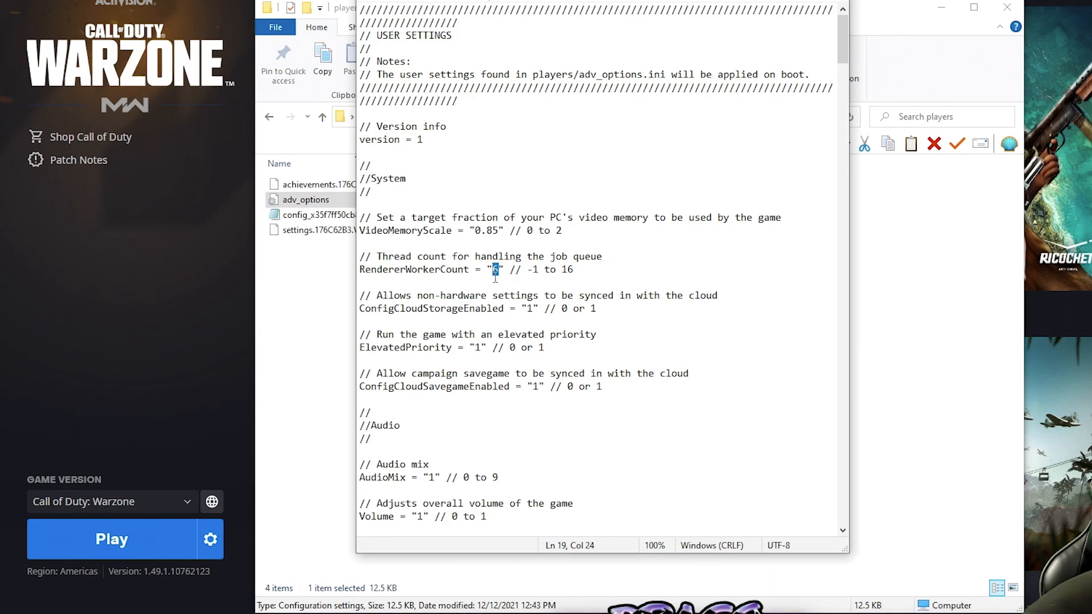
pyautogui.write('6')
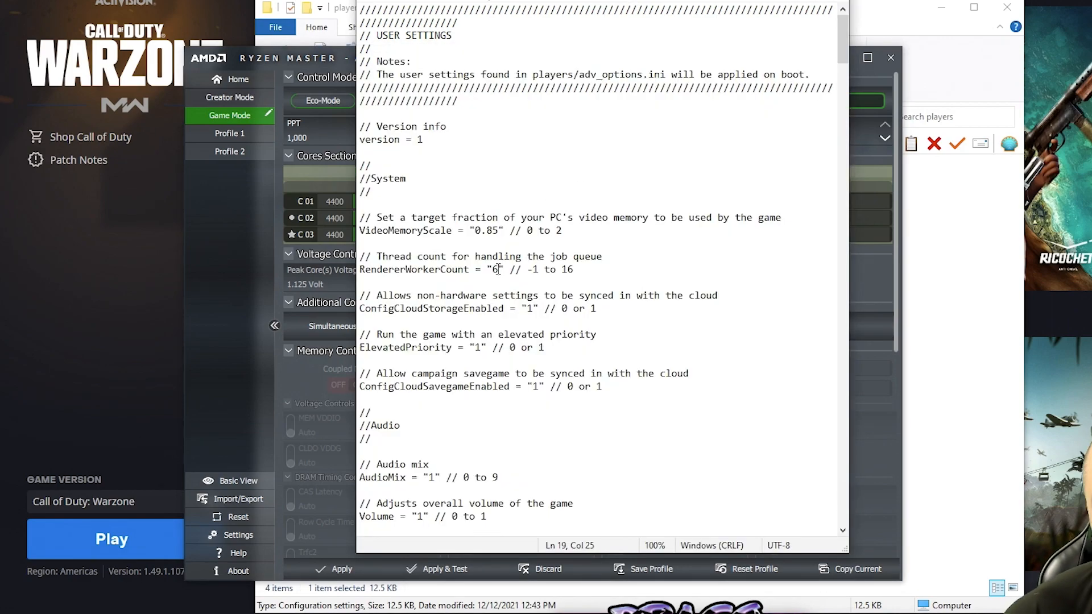
pyautogui.doubleClick(495, 270)
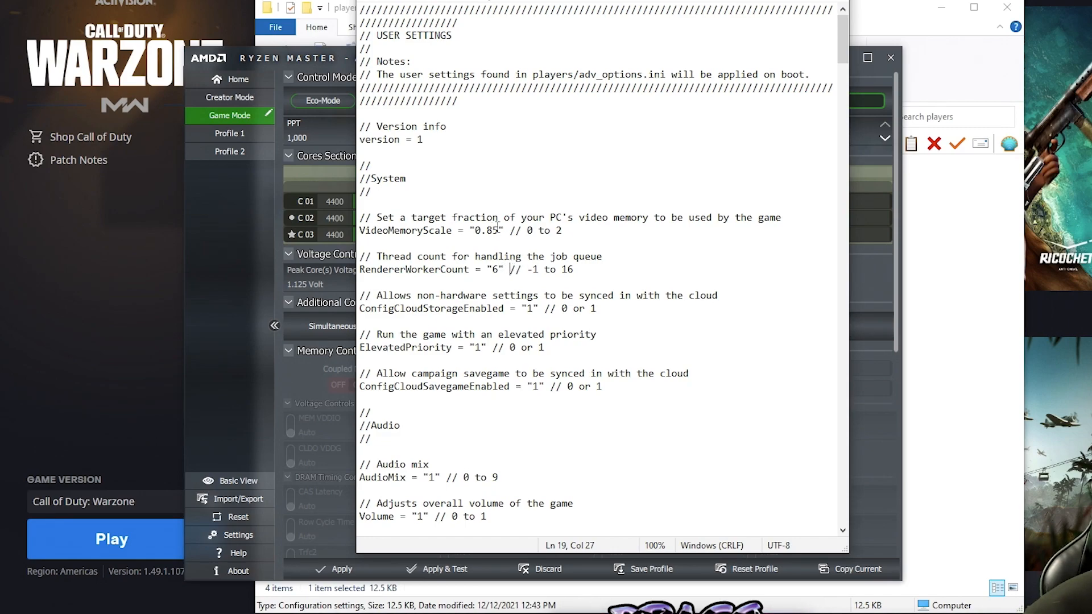
pyautogui.doubleClick(491, 230)
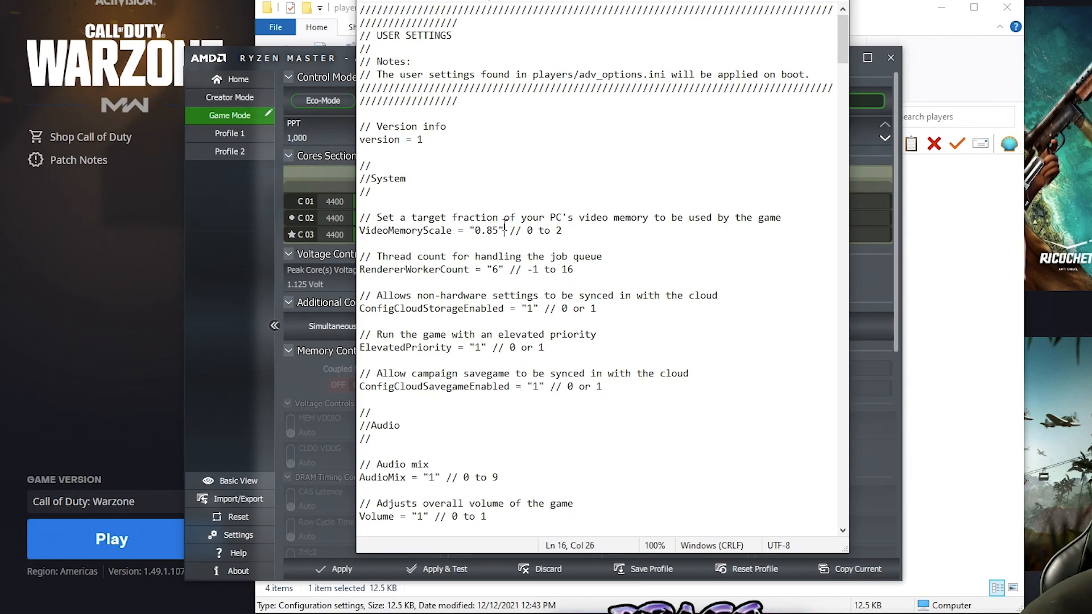
pyautogui.doubleClick(559, 230)
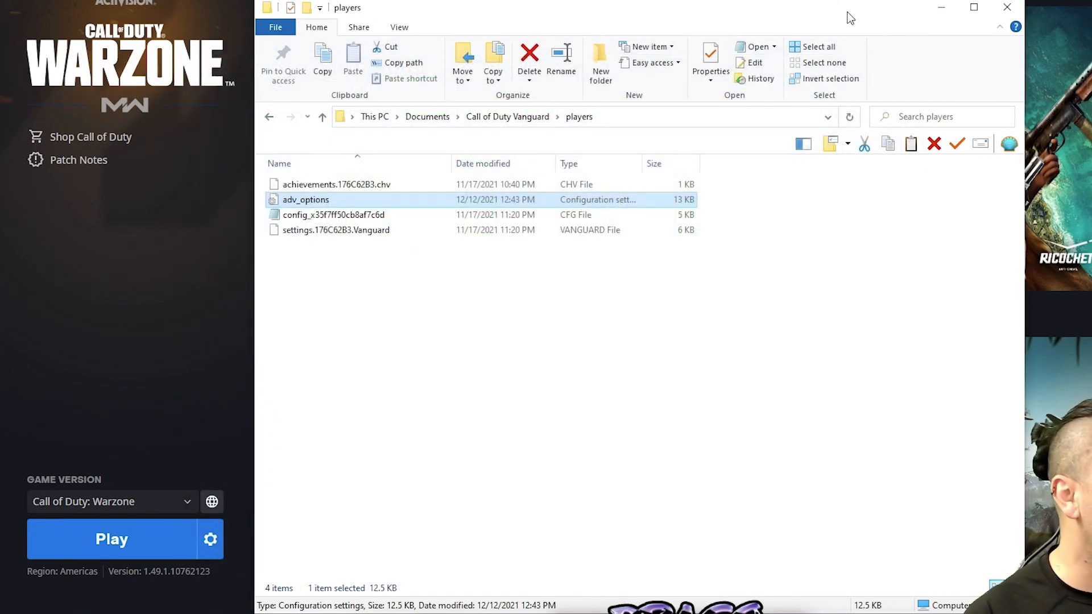
pyautogui.moveTo(662, 339)
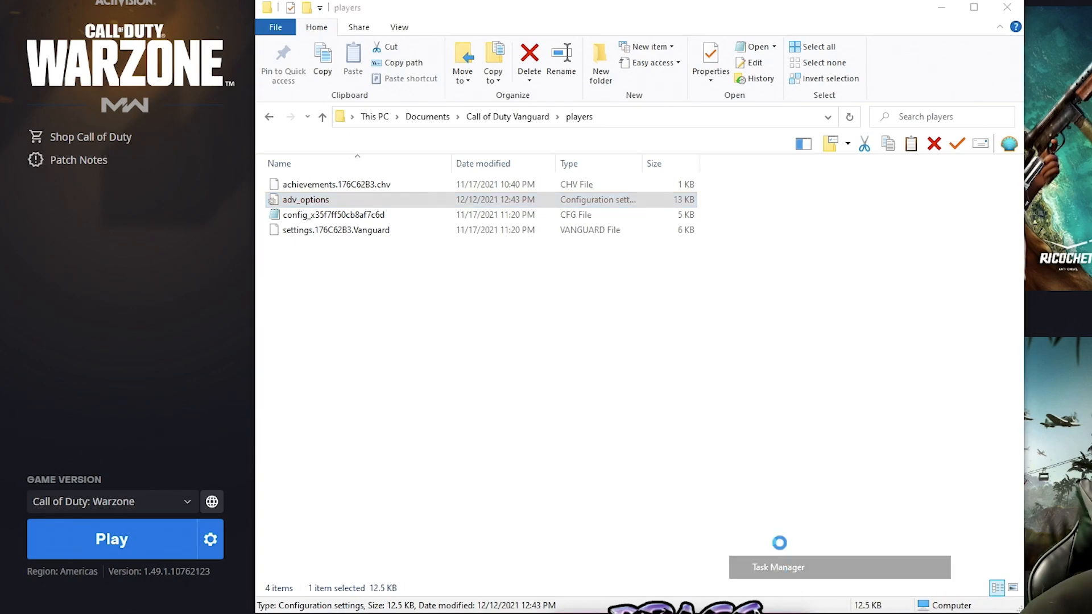
# - In Task Manager Details, confirm MasterPlusApp.exe's affinity uses all CPUs and browse its priority options
pyautogui.click(778, 567)
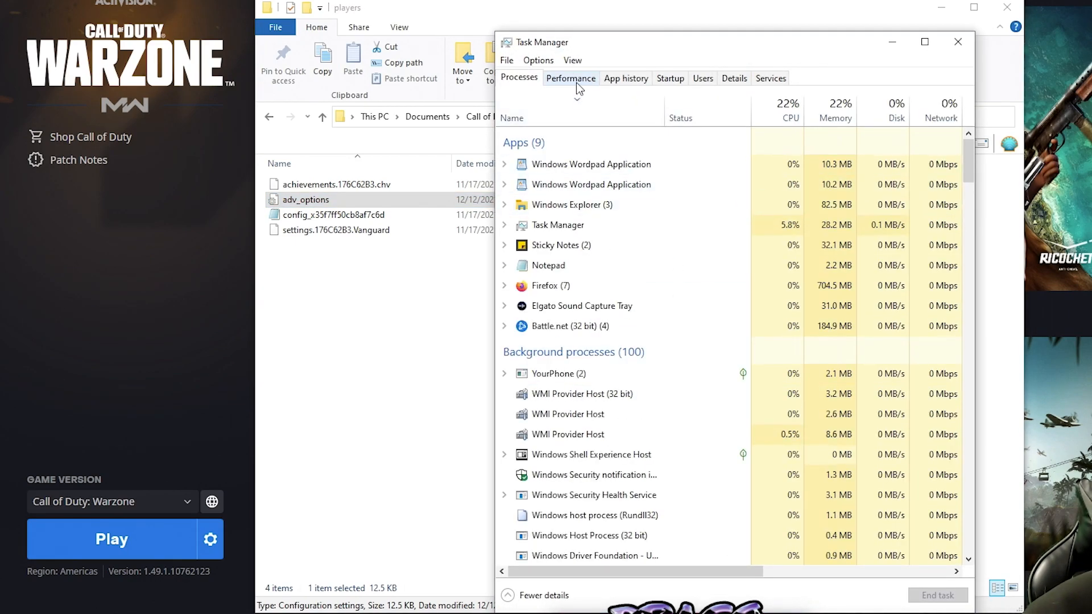
pyautogui.click(733, 78)
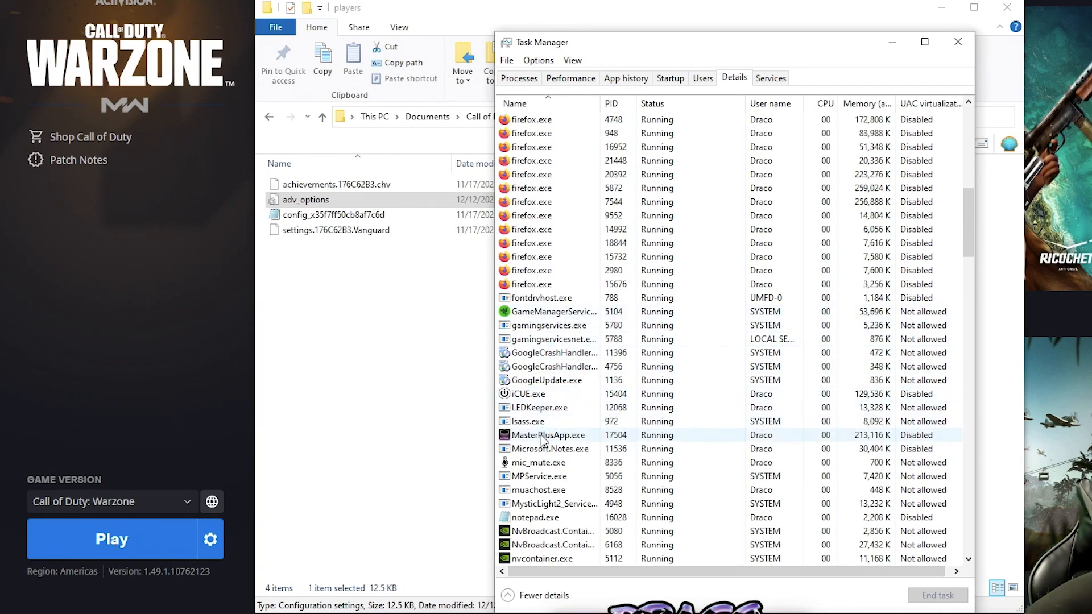
pyautogui.rightClick(546, 435)
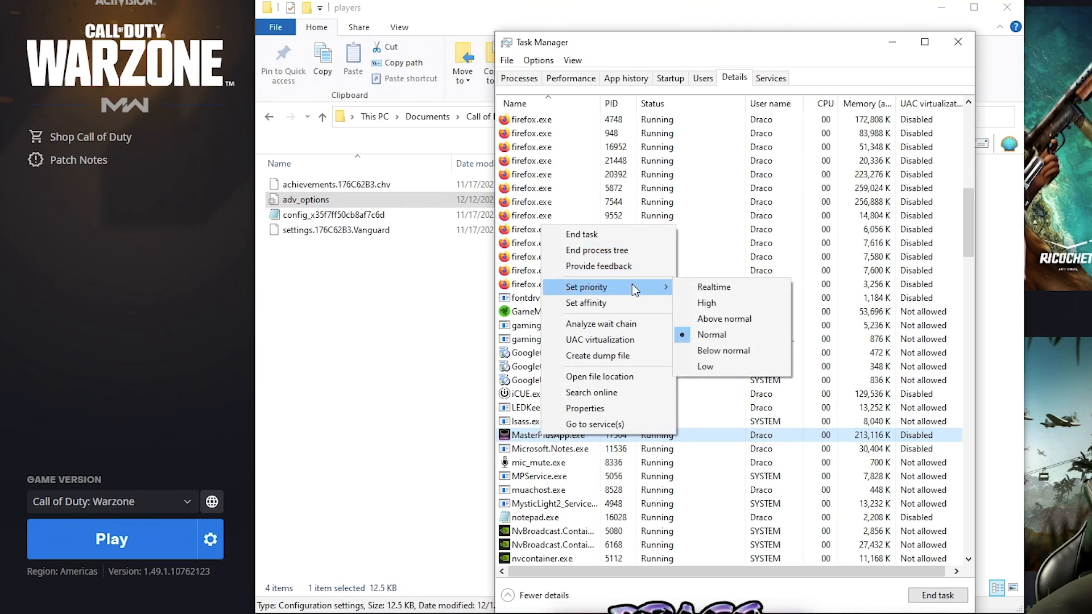
pyautogui.moveTo(633, 310)
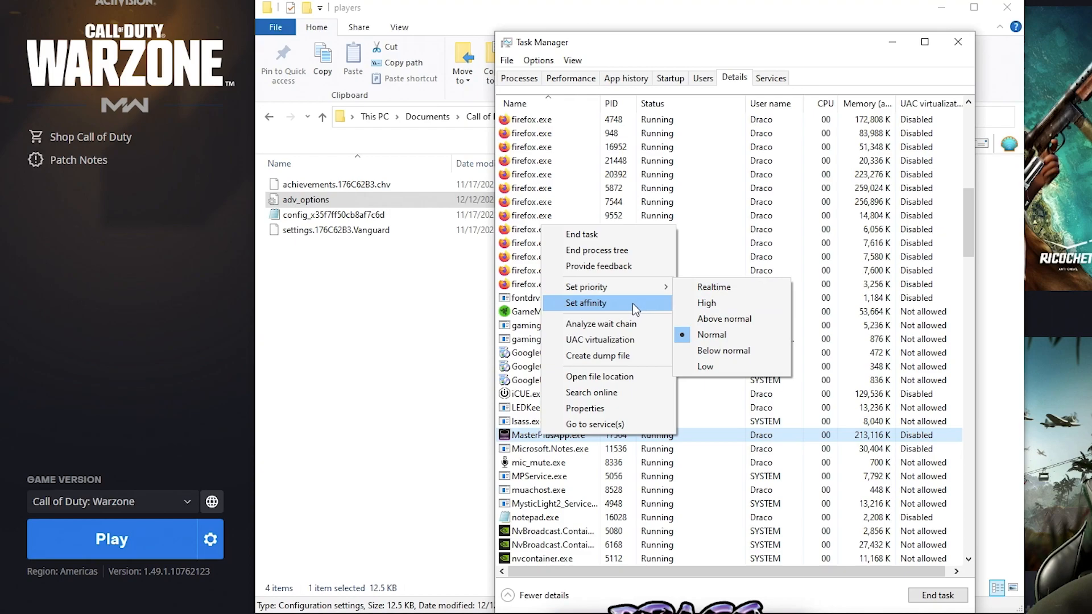
pyautogui.click(585, 303)
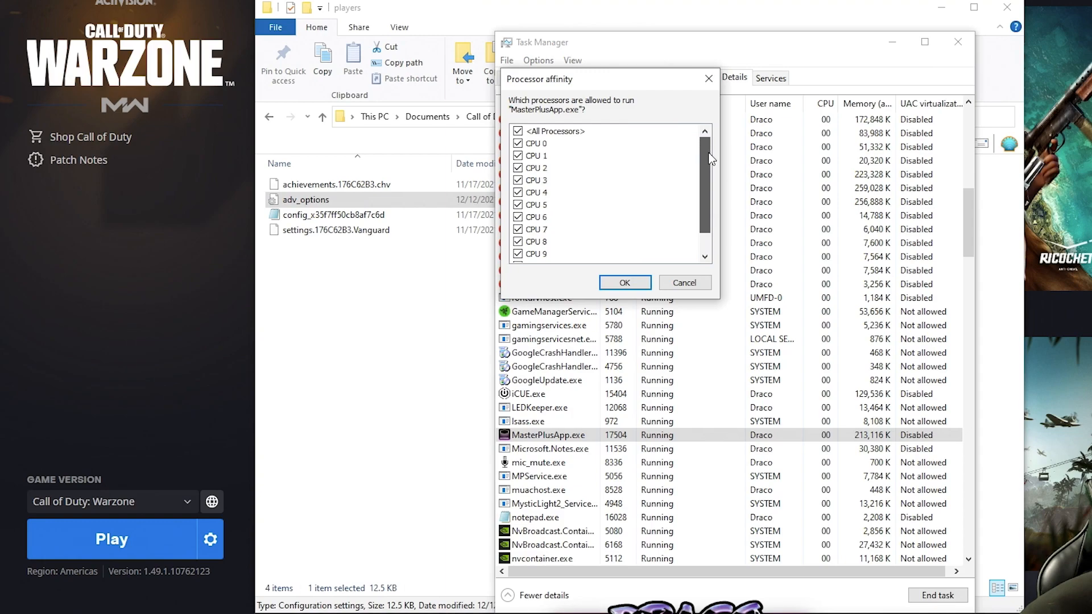
pyautogui.scroll(-3)
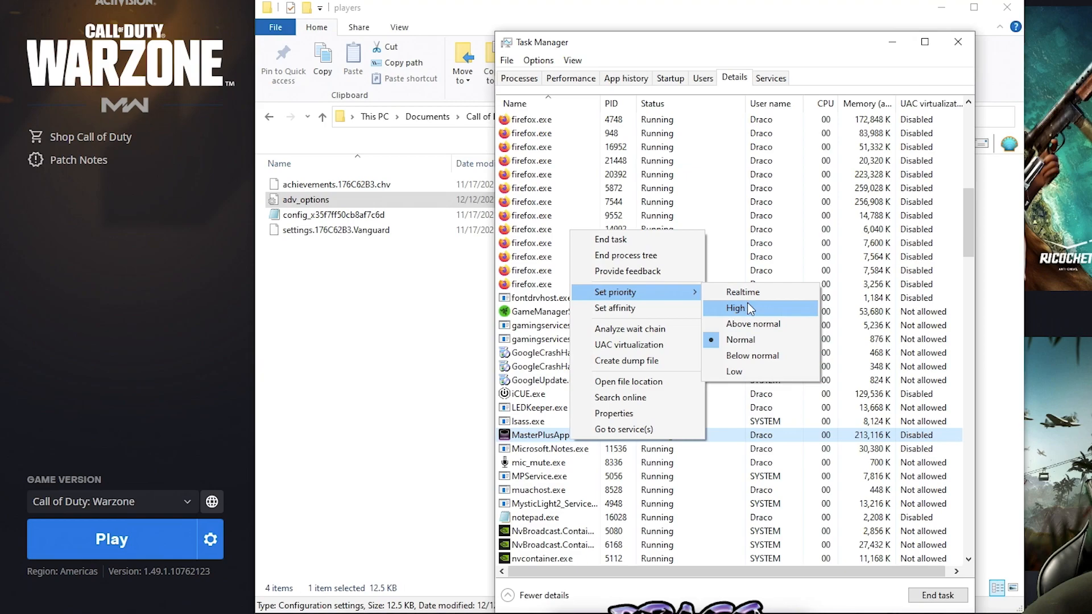
pyautogui.moveTo(745, 319)
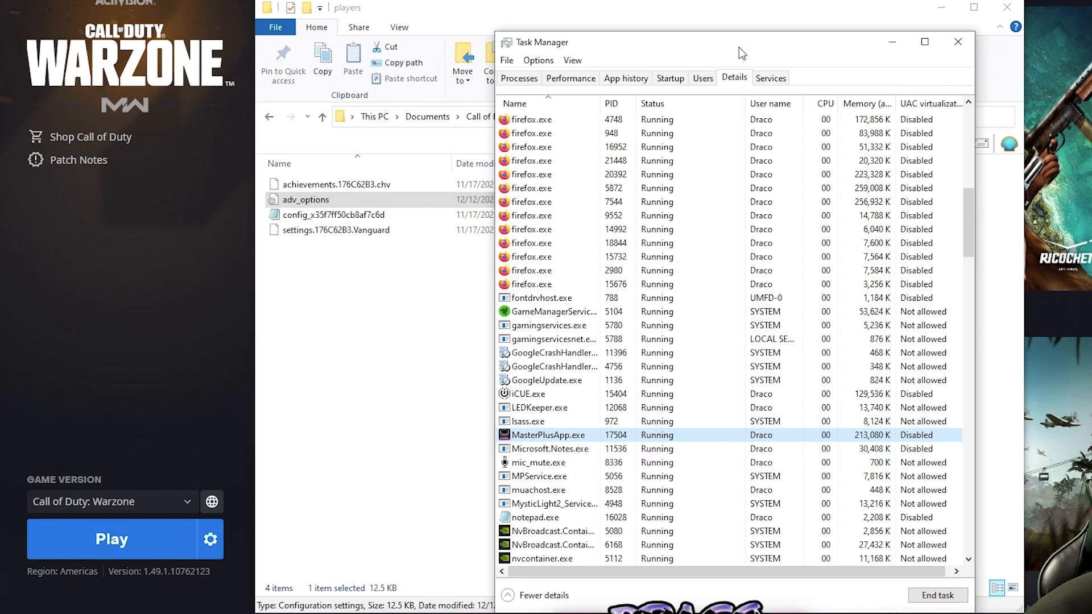
# - Close Task Manager and bring up the Start menu over Battle.net's Warzone page
pyautogui.click(958, 42)
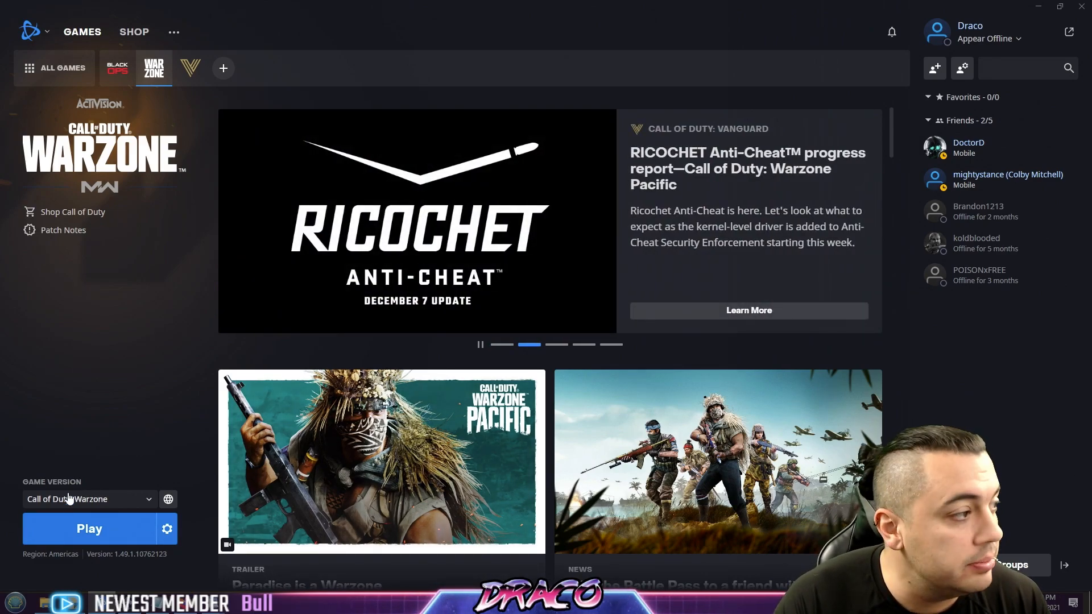
pyautogui.click(14, 601)
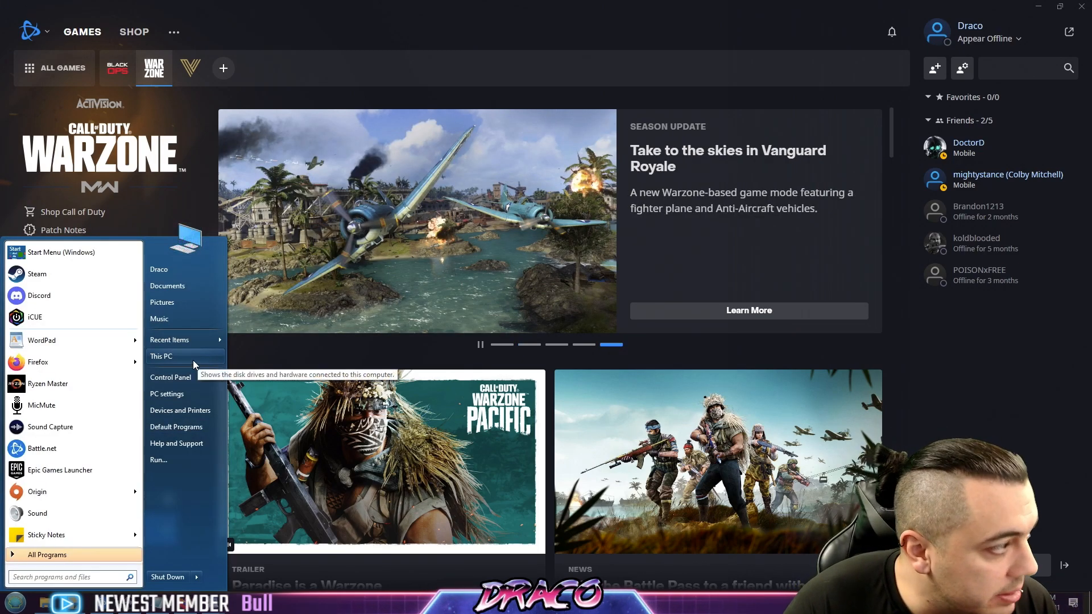
# - Browse from This PC to C:\ProgramData\Blizzard Entertainment\Battle.net
pyautogui.click(161, 356)
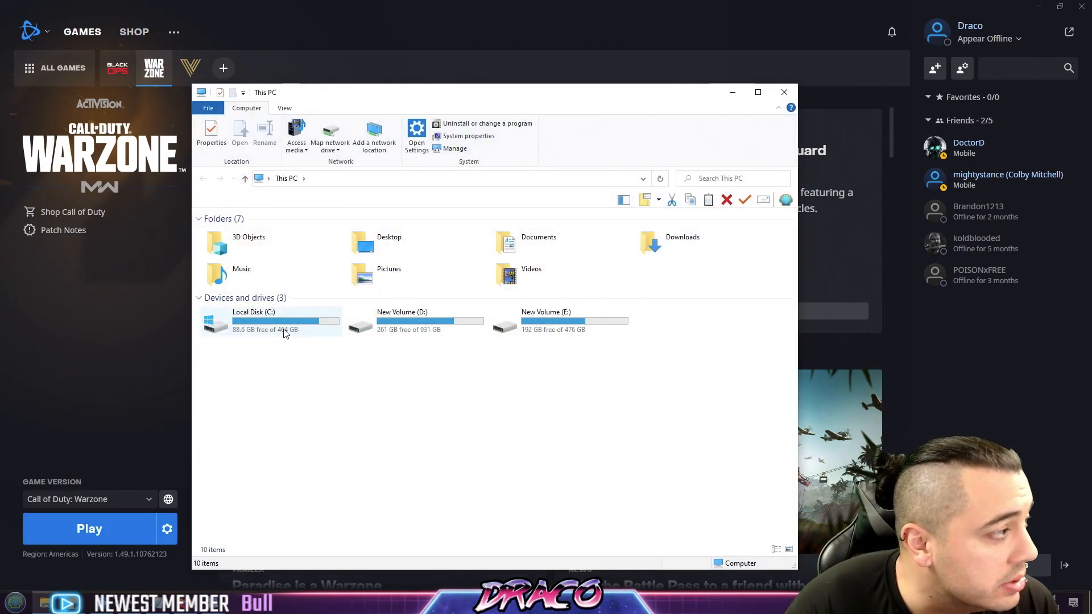
pyautogui.doubleClick(253, 312)
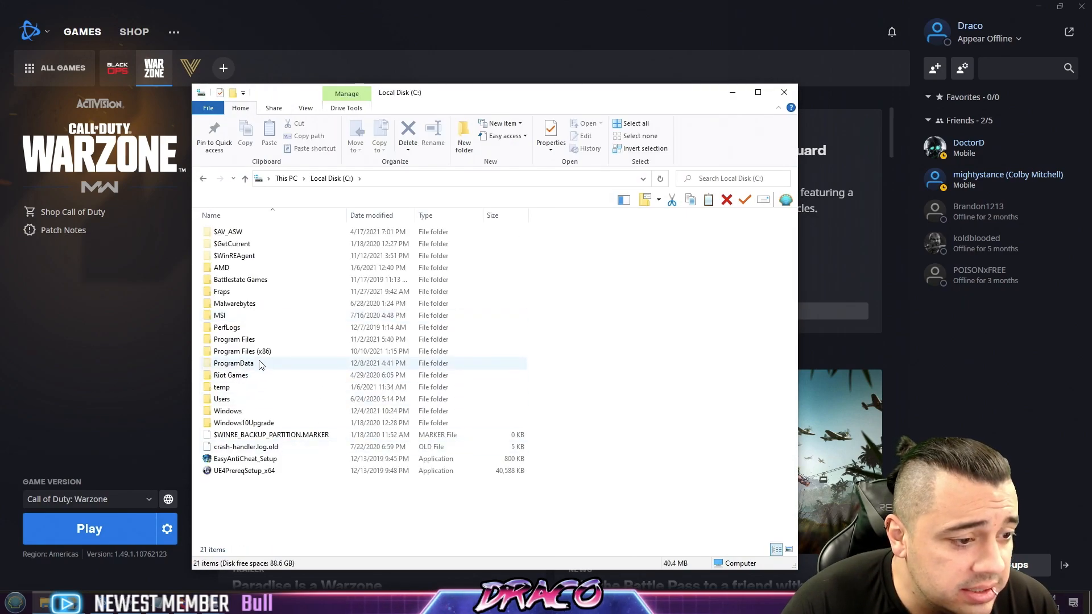
pyautogui.doubleClick(232, 363)
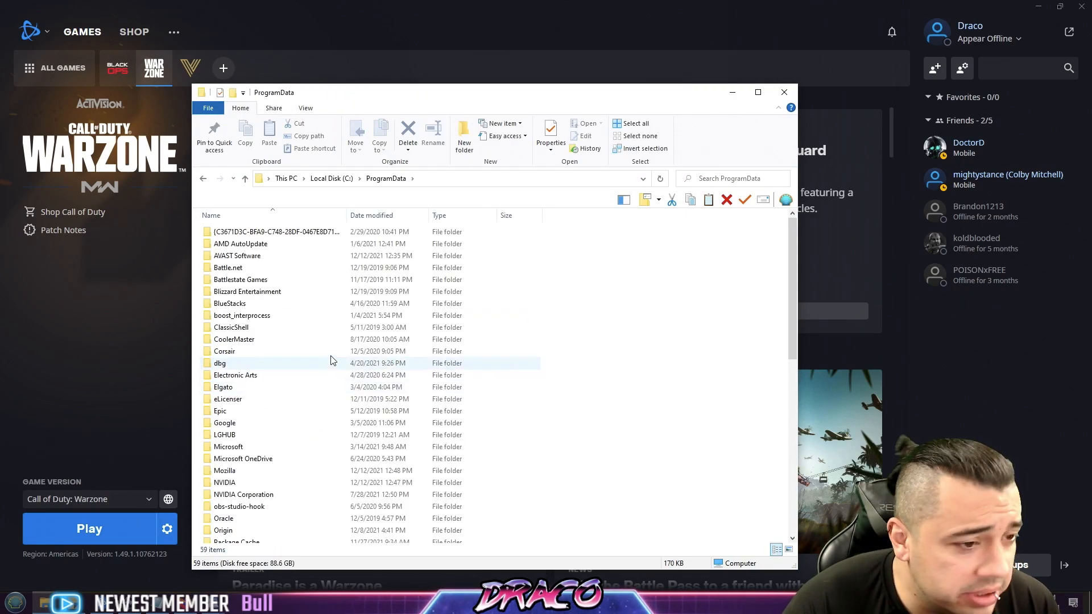
pyautogui.doubleClick(246, 291)
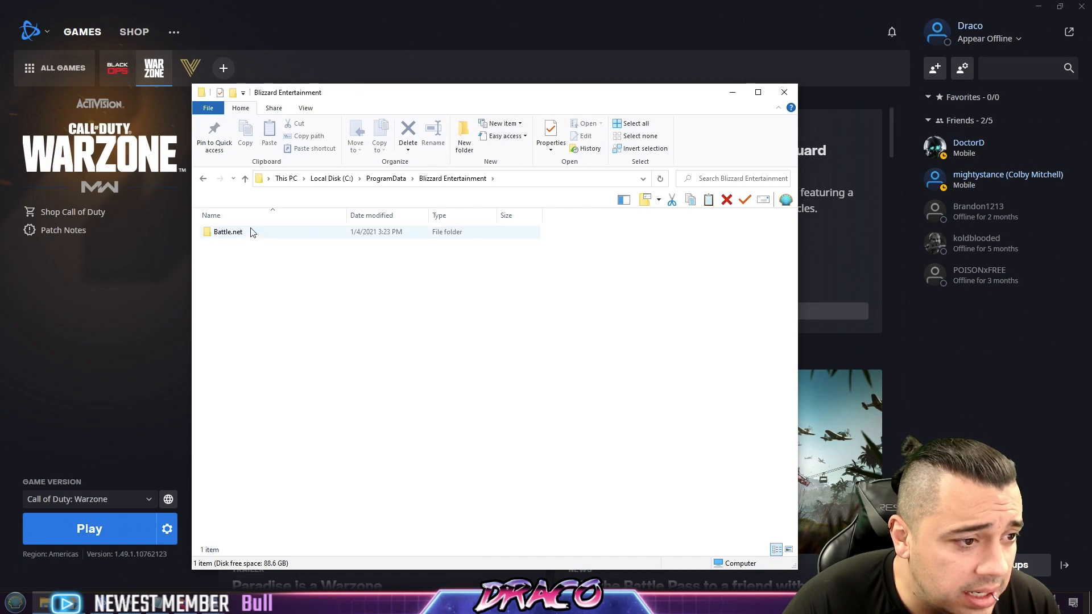
pyautogui.doubleClick(227, 232)
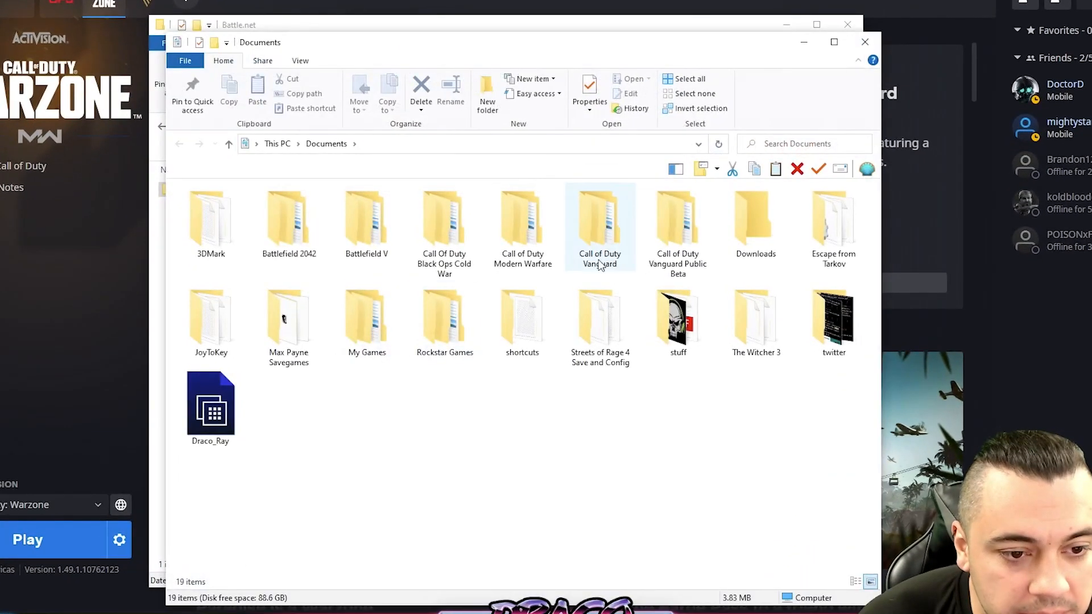
pyautogui.moveTo(522, 223)
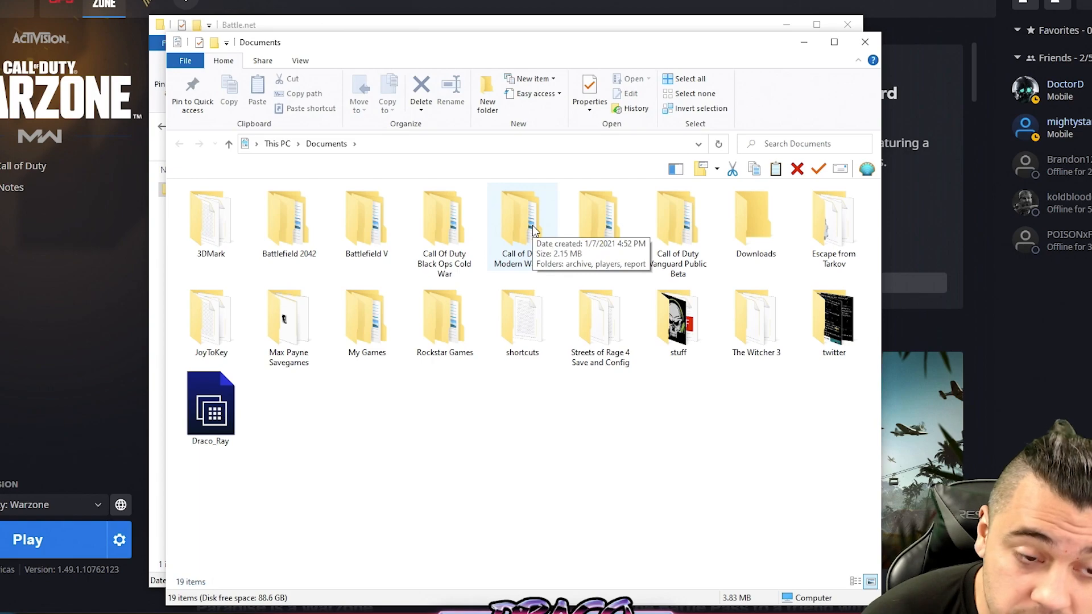
# - Open Modern Warfare's players adv_options, check VideoMemoryScale 0.85 and RendererWorkerCount 3, then close it
pyautogui.doubleClick(521, 216)
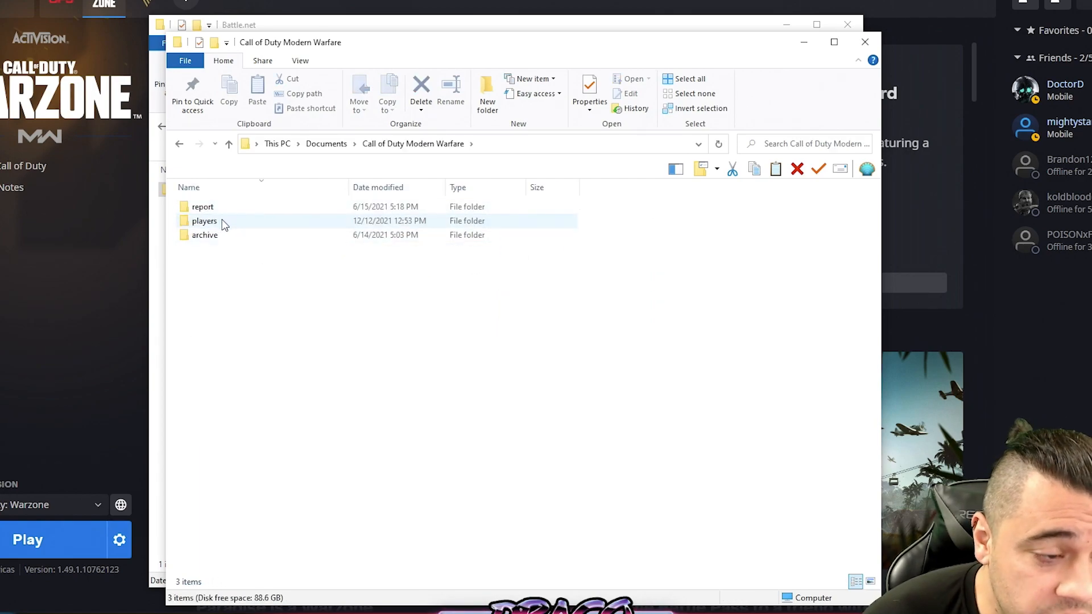
pyautogui.doubleClick(204, 221)
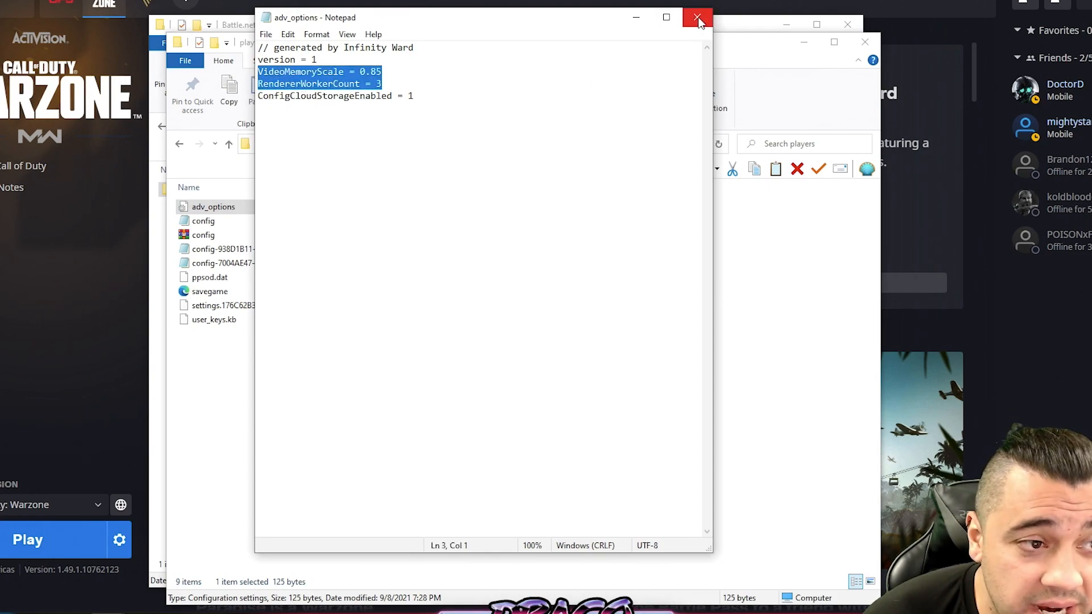
pyautogui.click(696, 17)
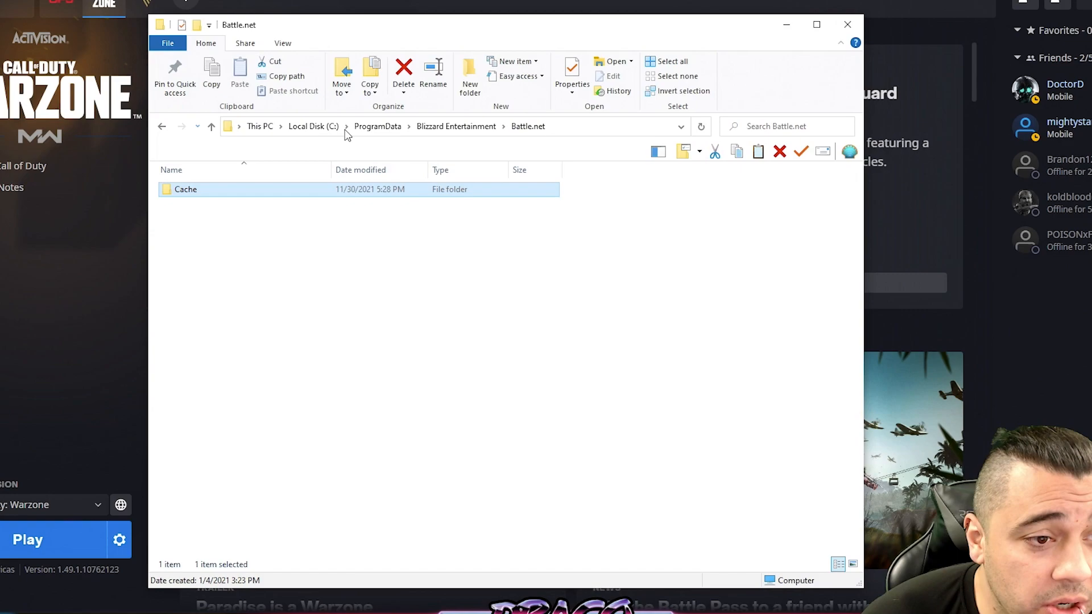
# - Reopen Vanguard's adv_options, highlight VideoMemoryScale 0.85 and RendererWorkerCount 6, then close Notepad
pyautogui.click(312, 126)
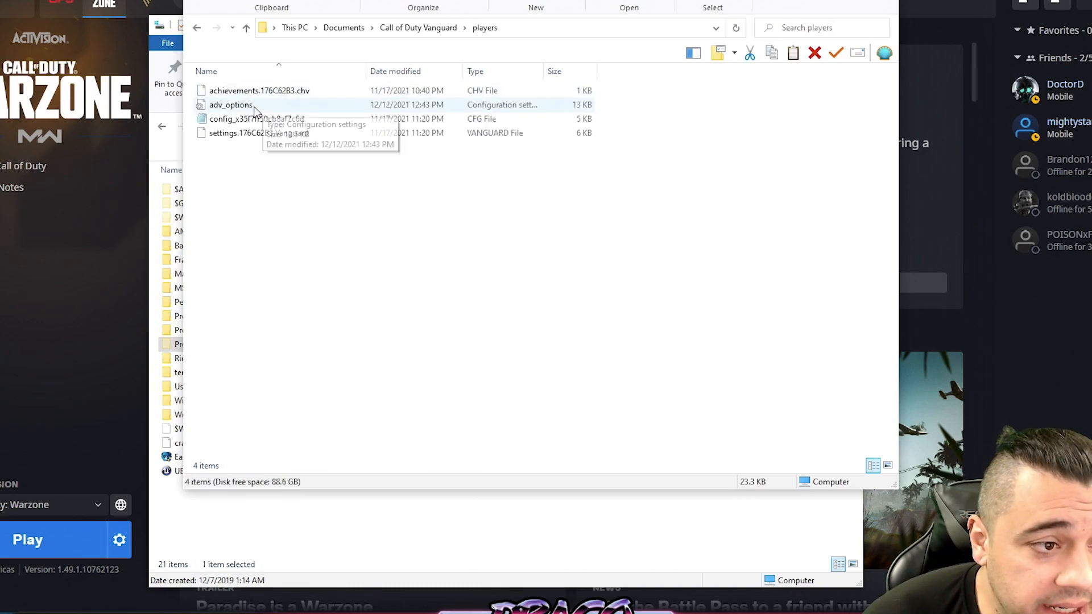
pyautogui.doubleClick(230, 105)
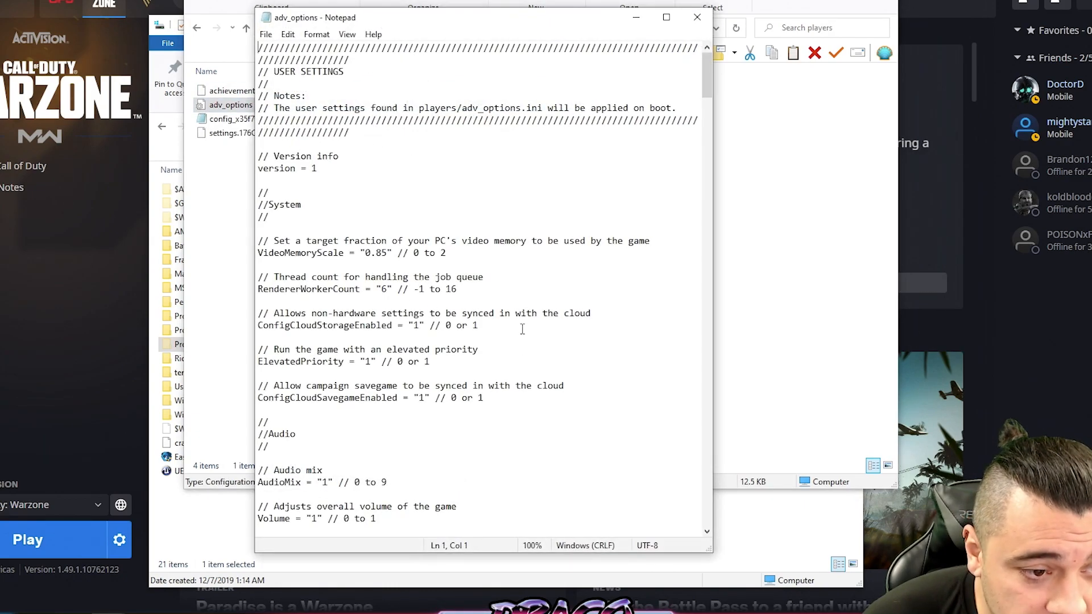
pyautogui.moveTo(258, 240); pyautogui.dragTo(457, 289)
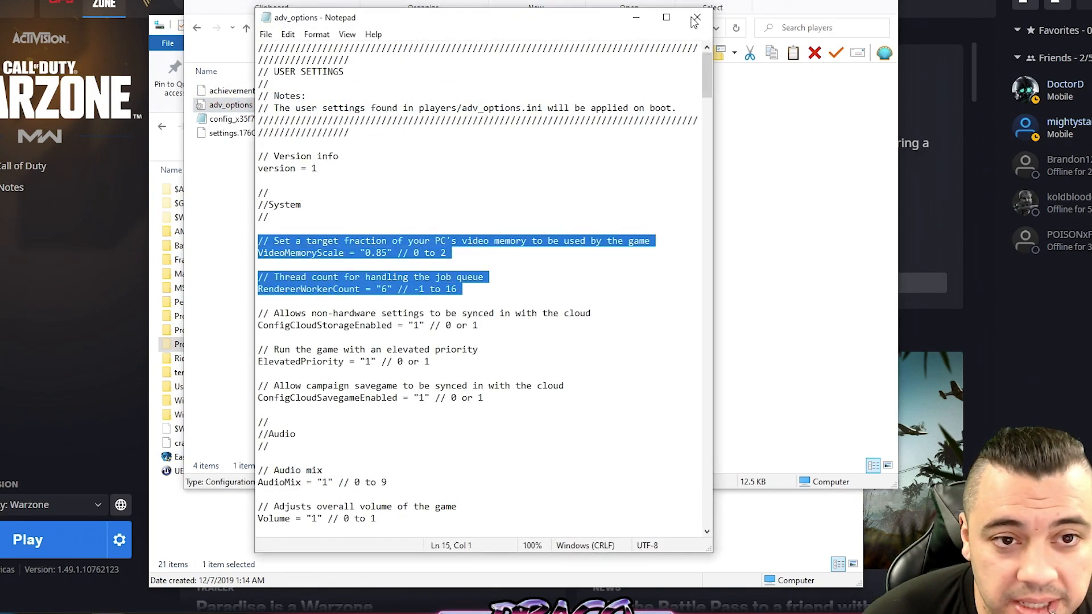
pyautogui.click(695, 16)
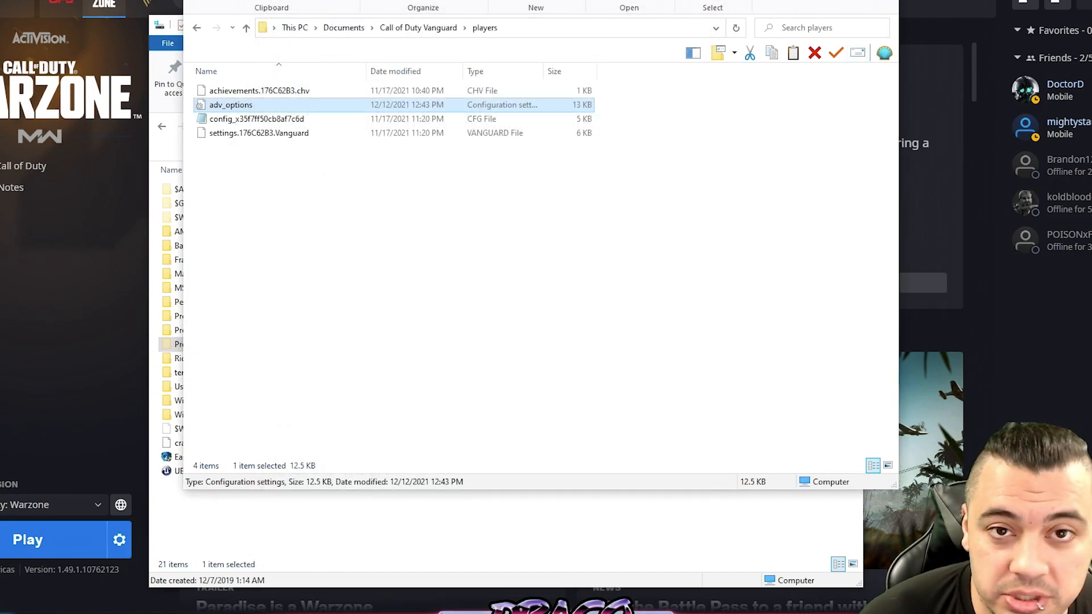